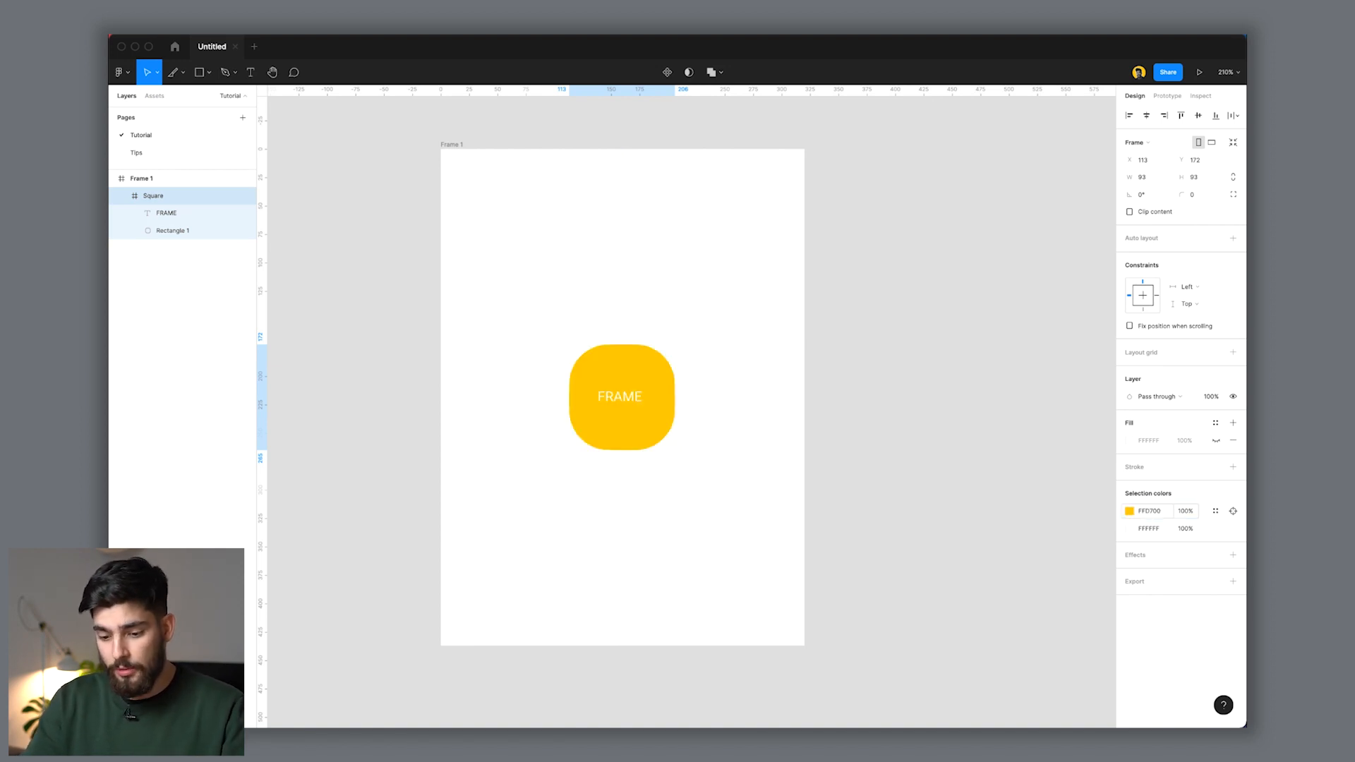
# Step: Select the yellow rounded Square layer and recolour its fill from FFC700 to EEEEEE
pyautogui.click(621, 396)
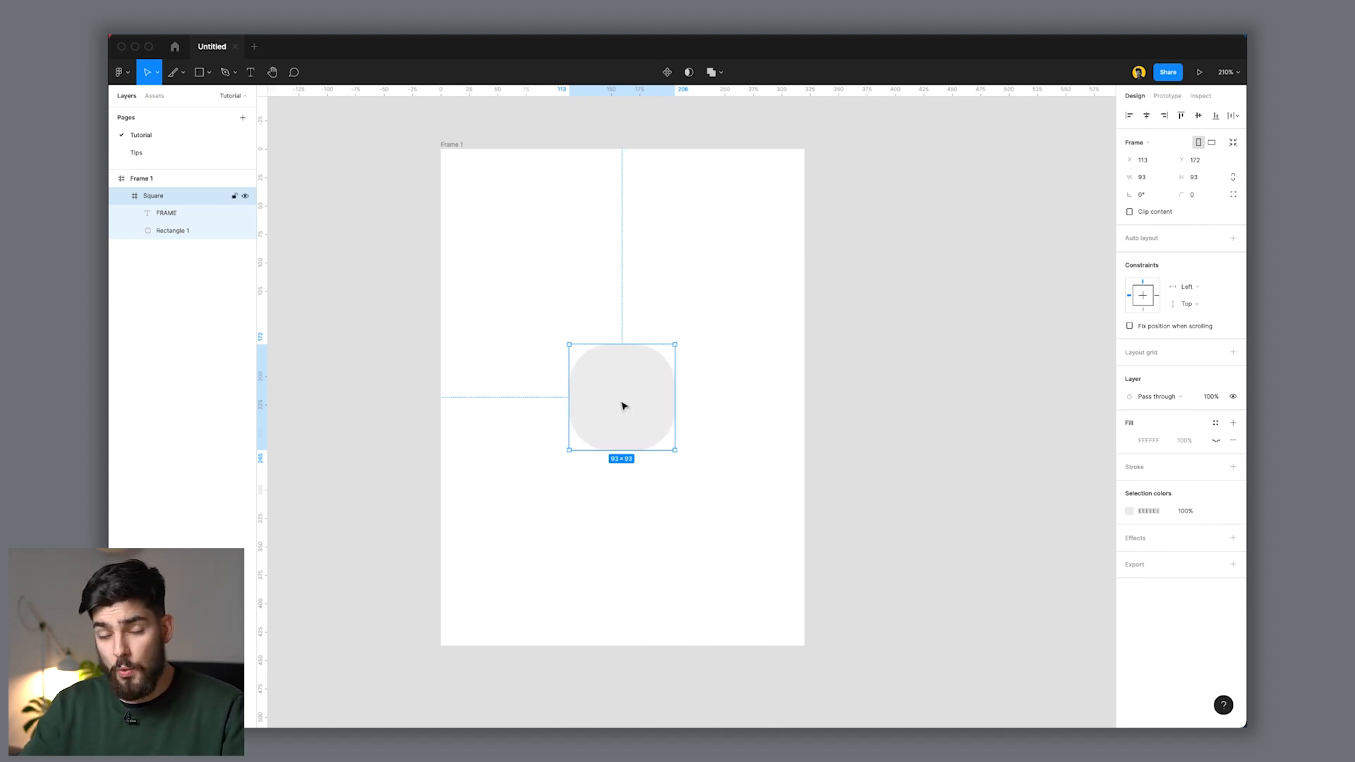
# Step: Select the FRAME text layer in the Layers panel and enter text editing on the canvas
pyautogui.click(165, 213)
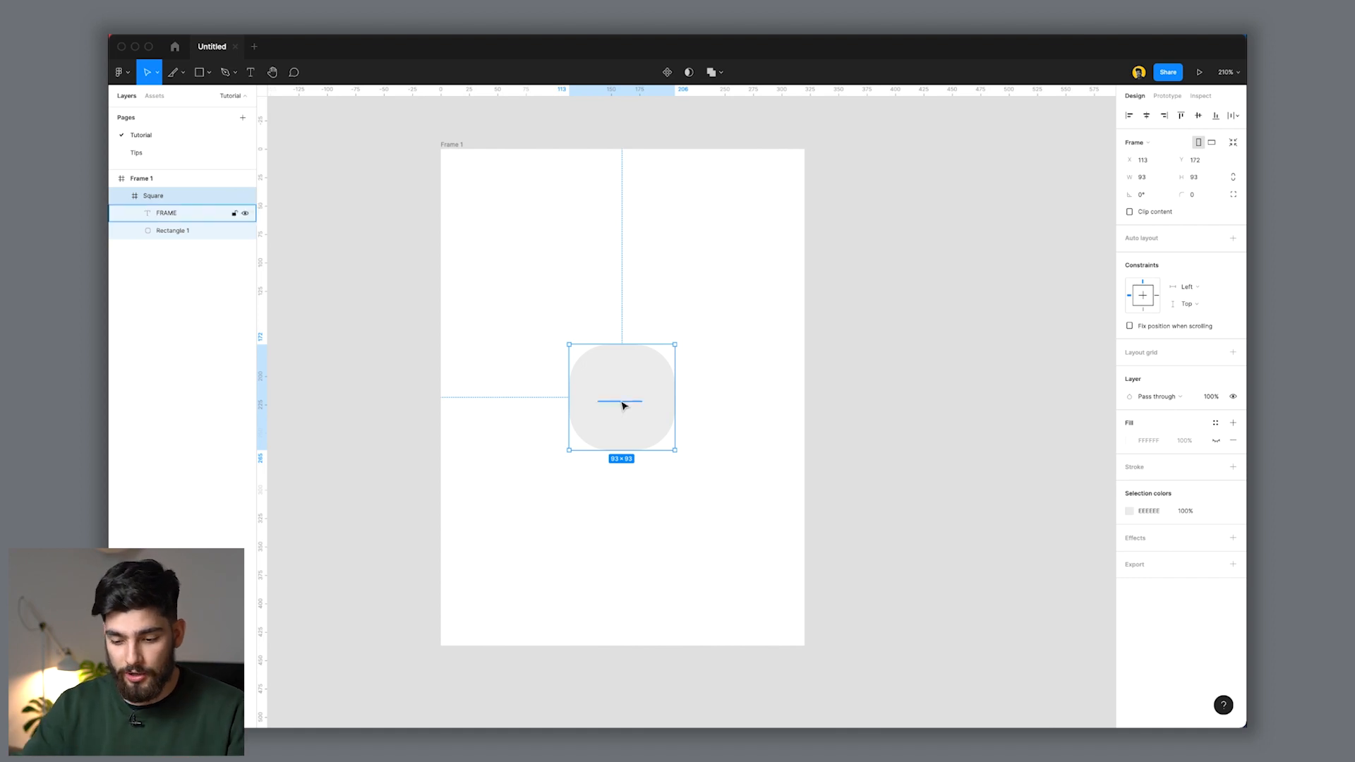
pyautogui.click(1129, 452)
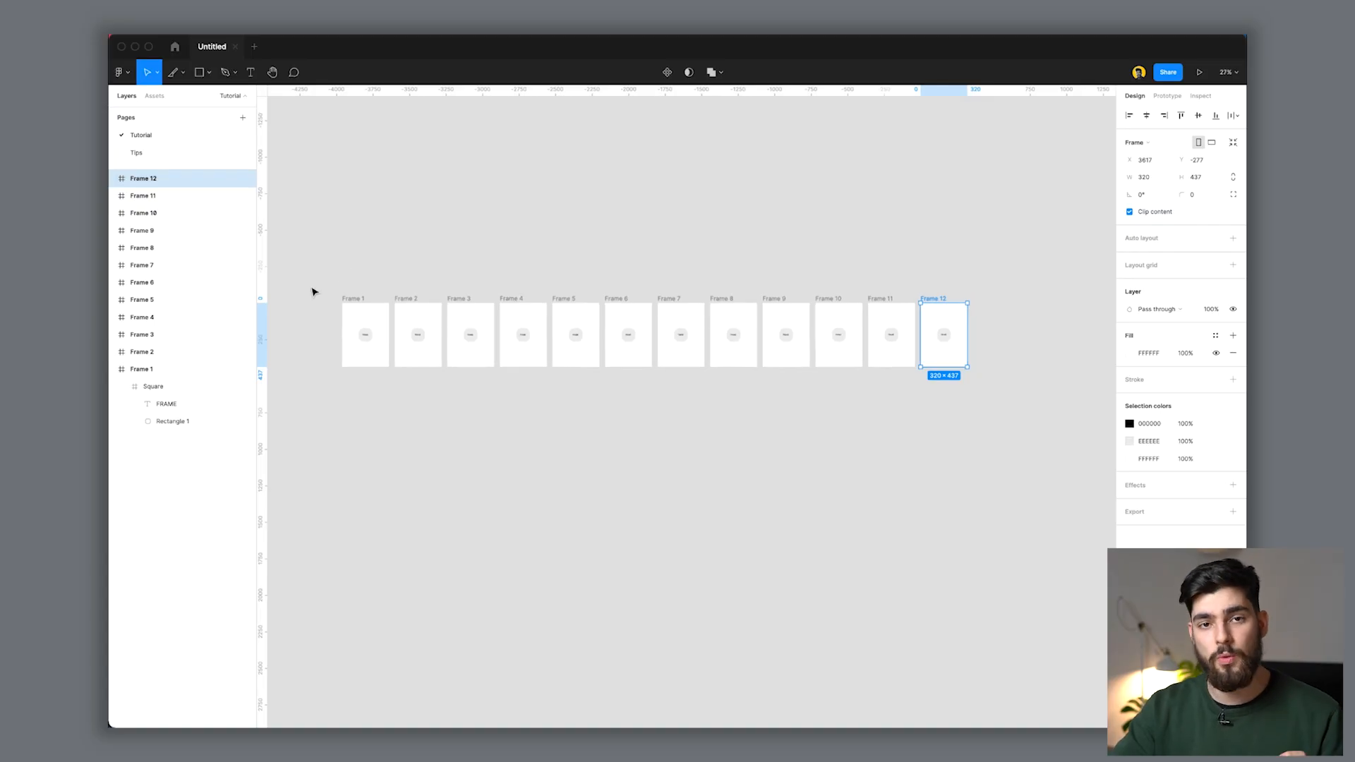
# Step: Deselect on empty canvas to show all twelve duplicated frames, Frame 1 to Frame 12
pyautogui.click(991, 445)
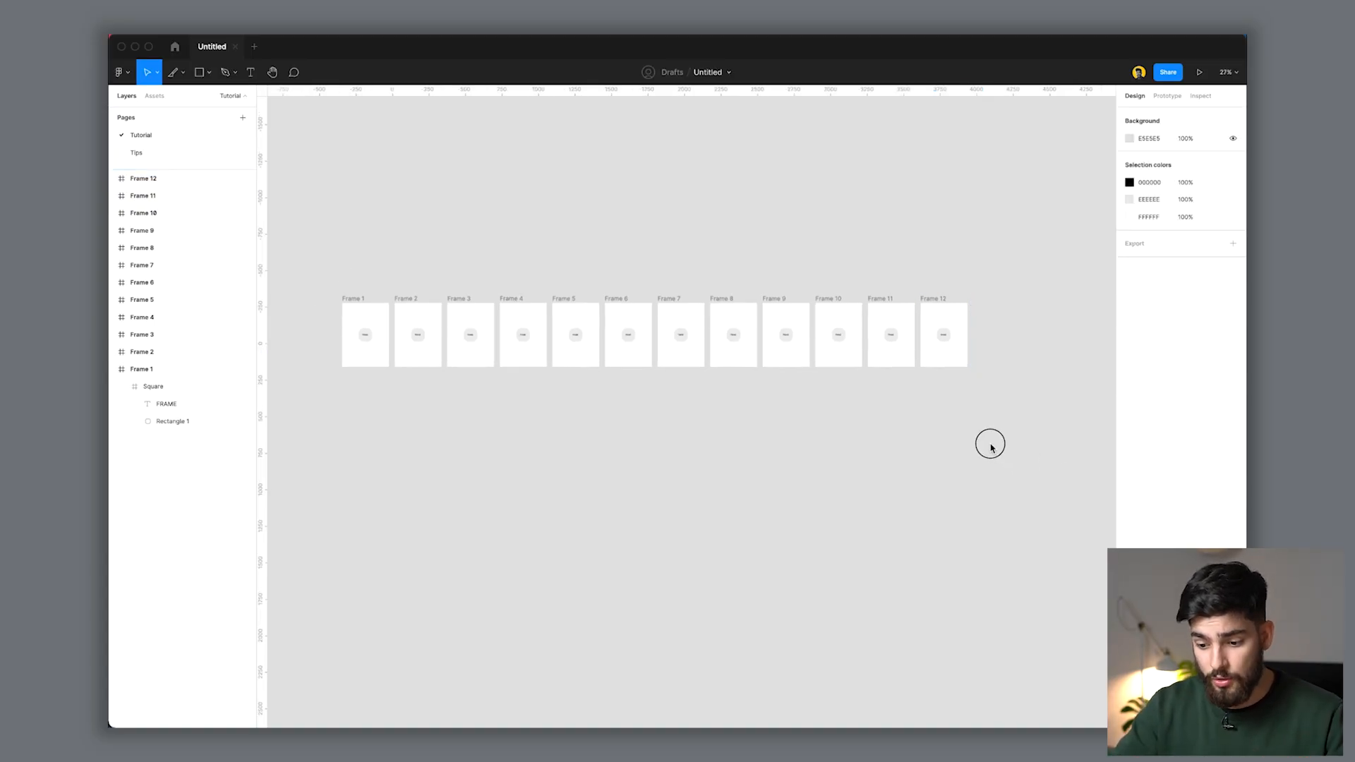